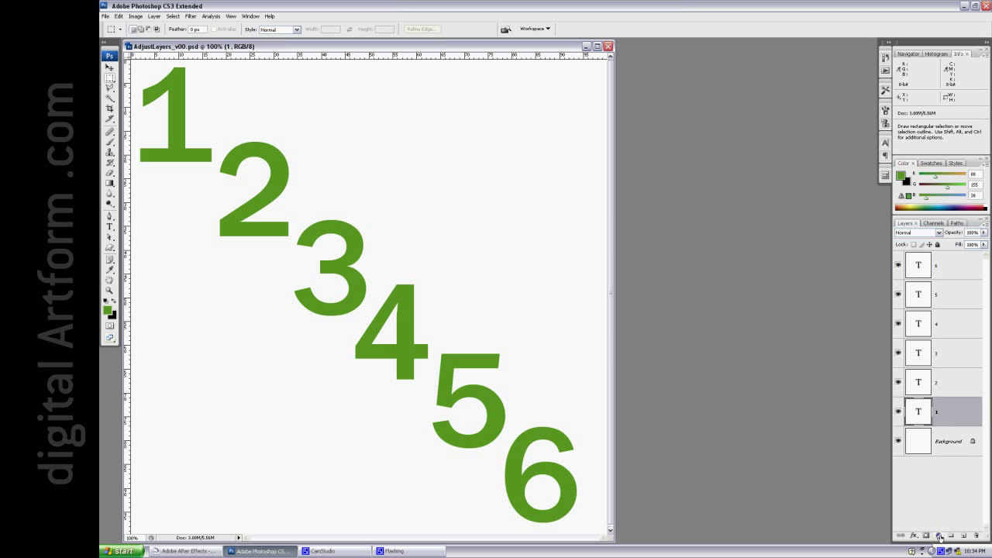
Open the new fill or adjustment layer menu from the Layers panel with layer 1 selected.
click(939, 537)
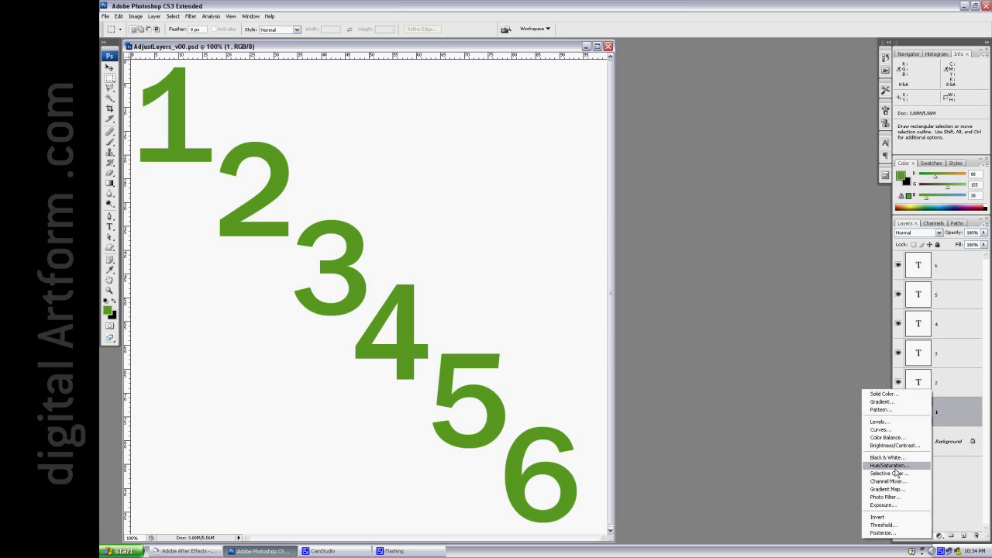
Add a Hue/Saturation adjustment layer shifting the hue so number 1 turns red.
click(889, 465)
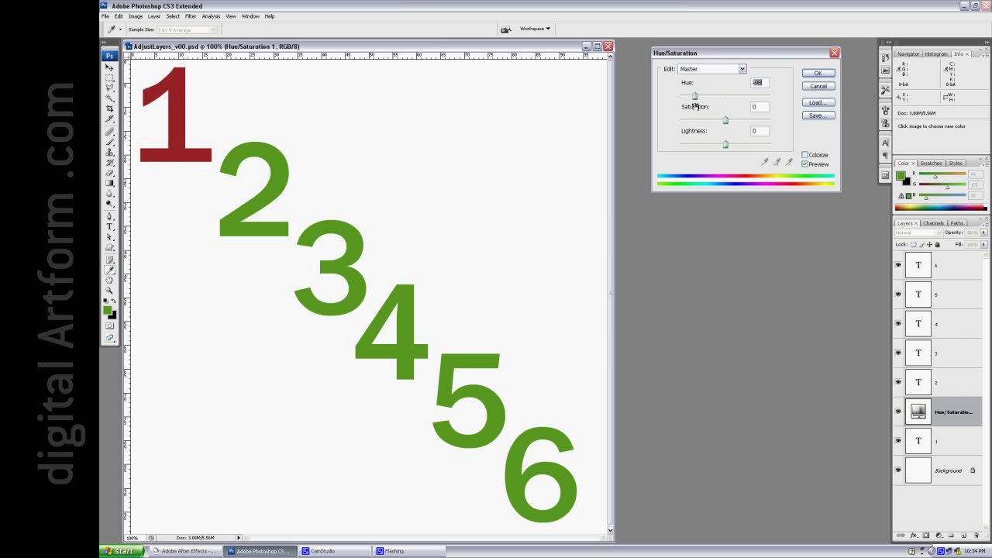
click(817, 72)
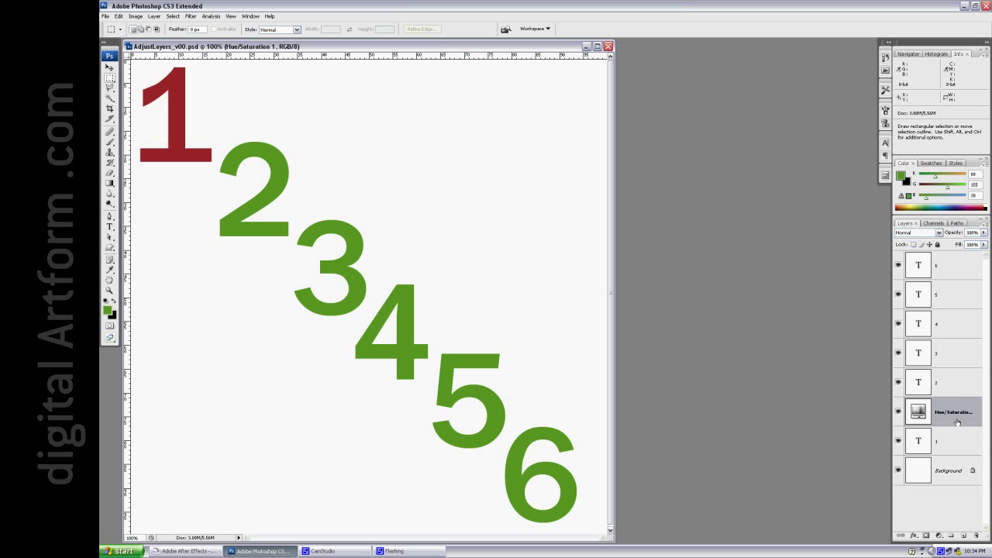
mouse_move(955, 420)
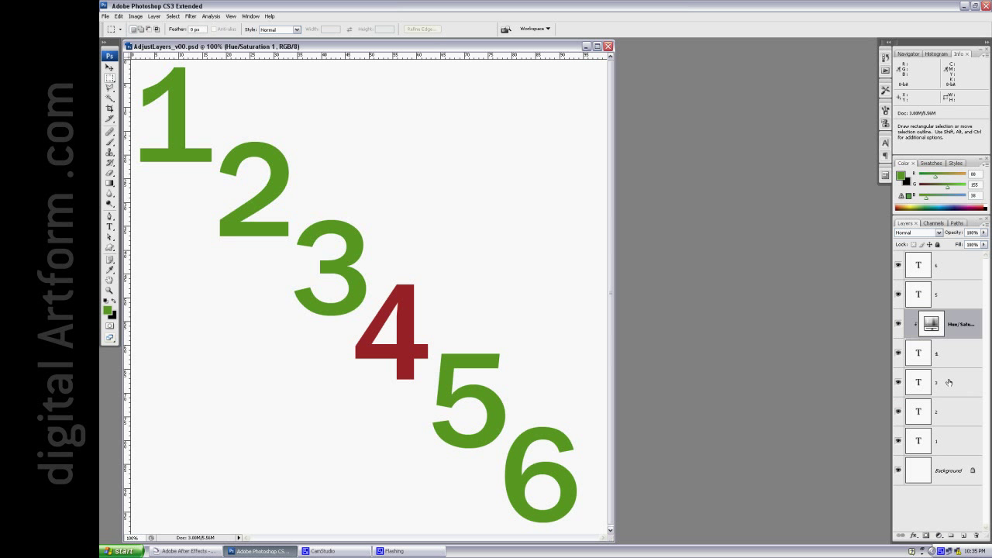
mouse_move(954, 357)
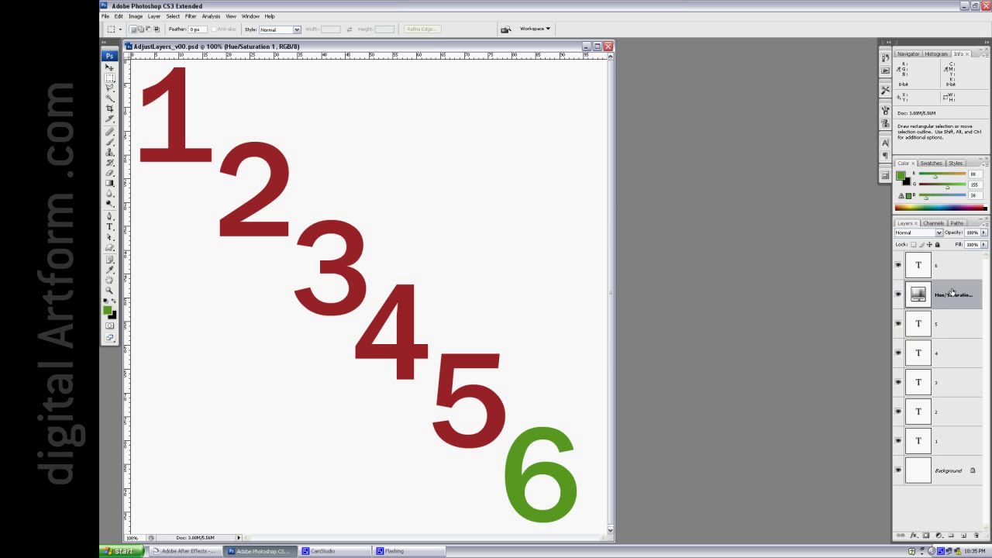
mouse_move(951, 327)
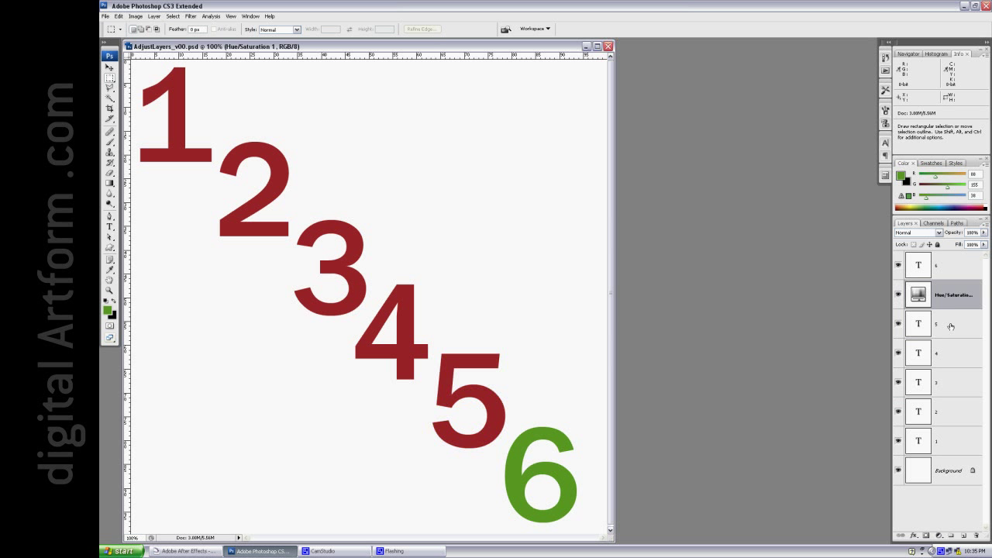
Group layers 5, 4 and 3 into Group 1 and expand it to move Hue/Saturation inside.
click(919, 323)
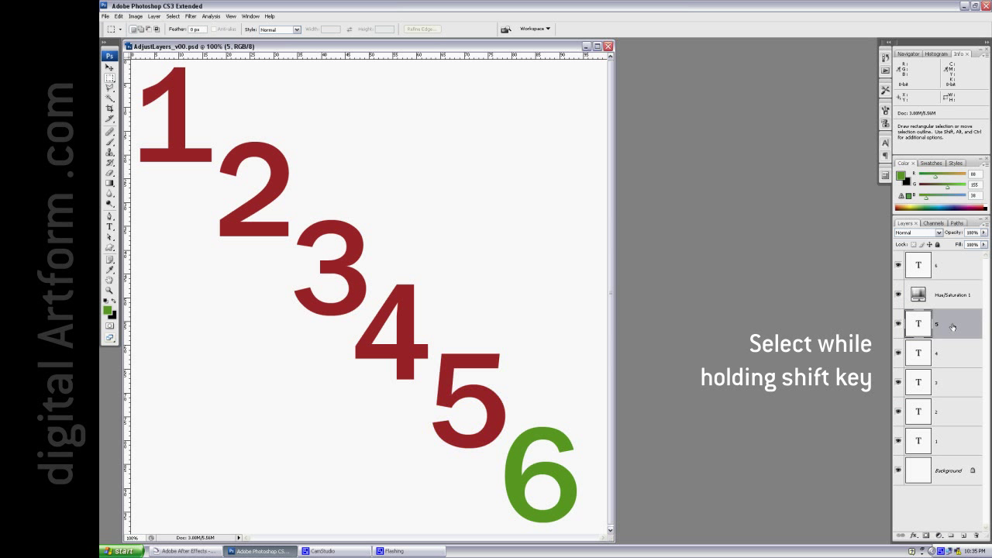
click(940, 353)
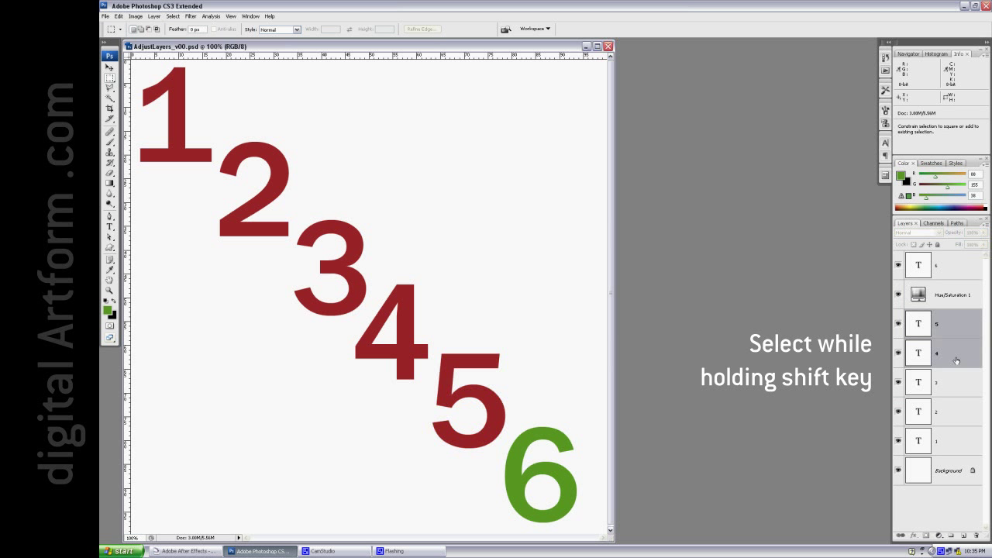
click(938, 383)
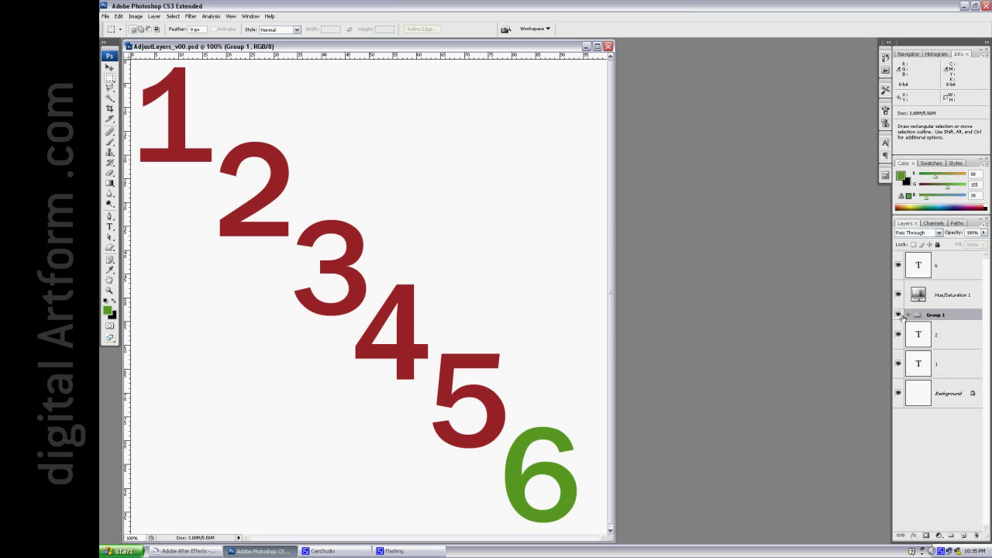
click(909, 314)
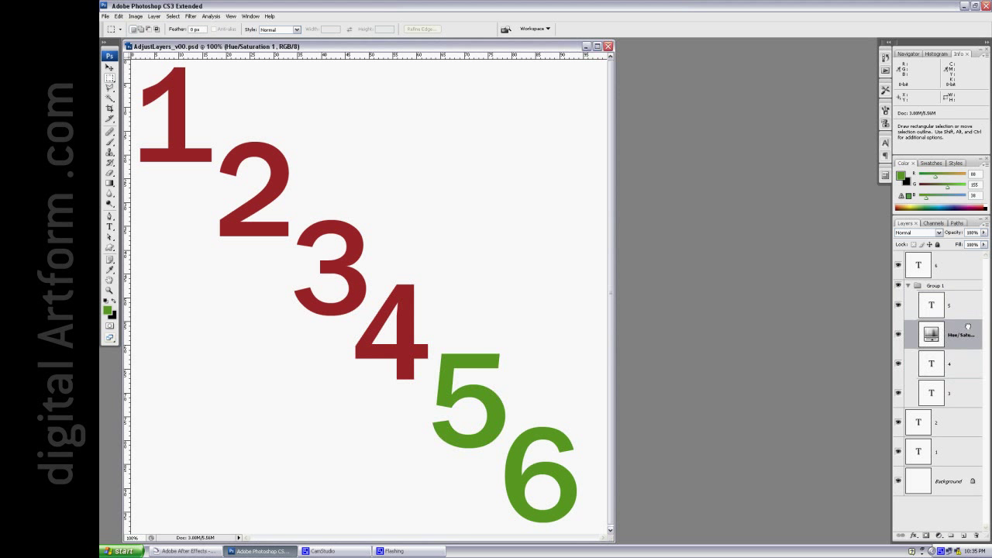
mouse_move(963, 325)
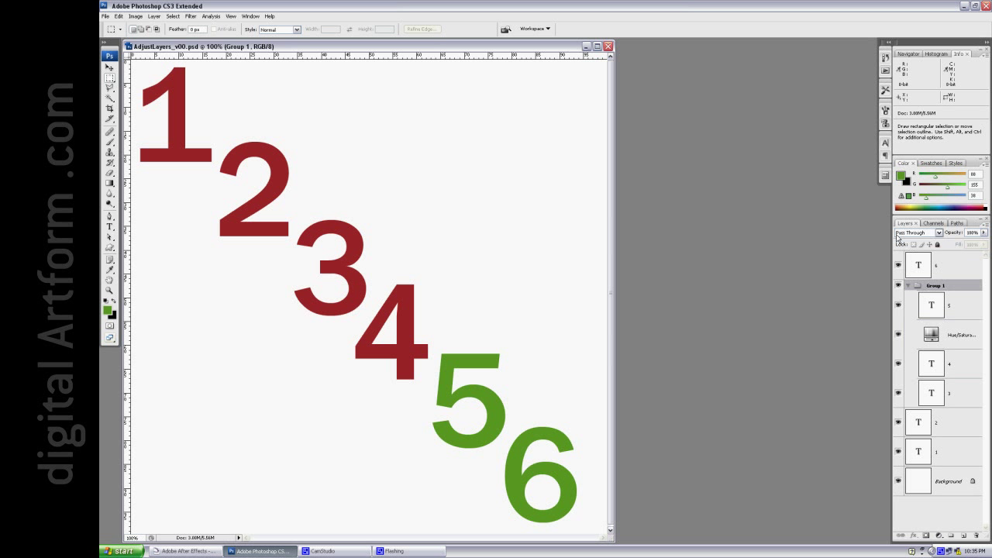
Change Group 1's blend mode from Pass Through to Normal.
click(939, 233)
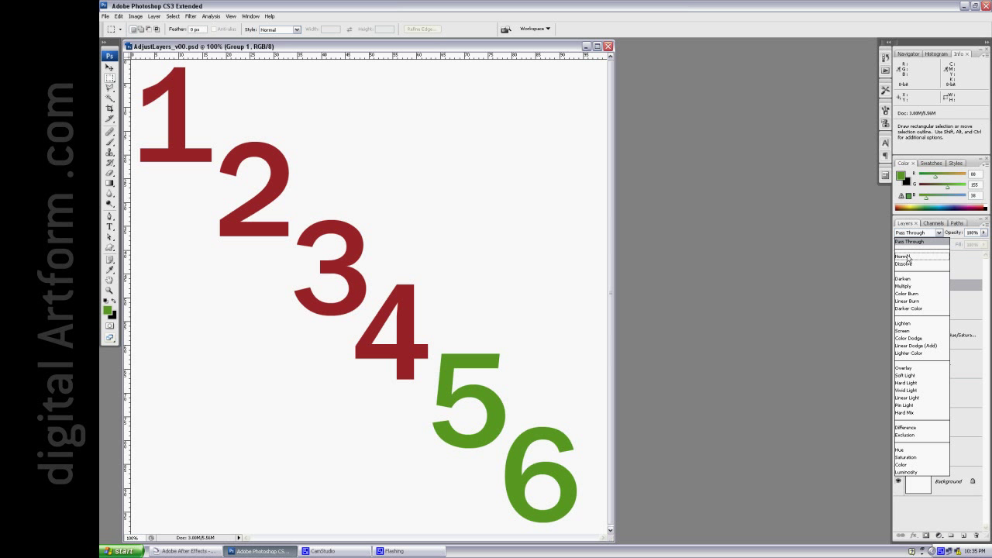
click(904, 256)
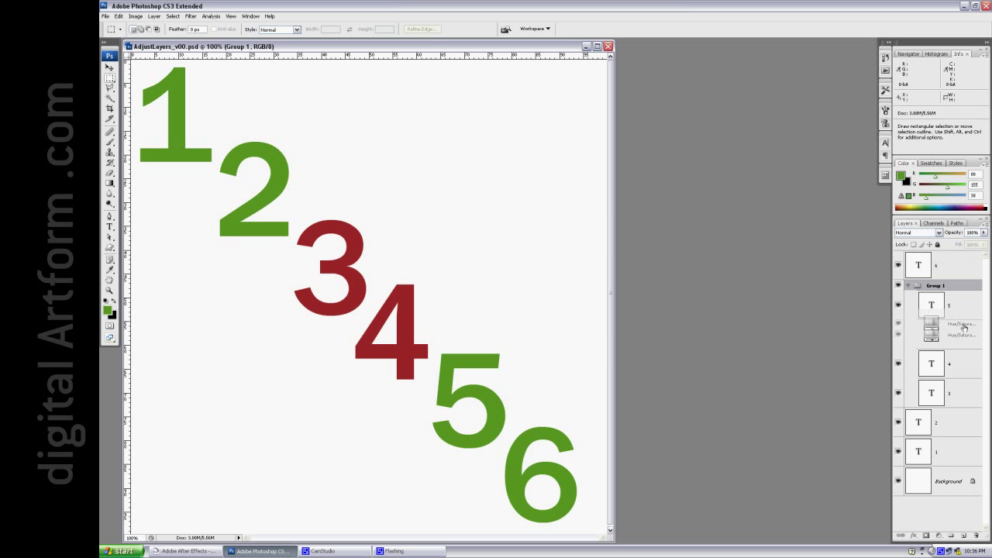
Drag the Hue/Saturation 1 layer above layer 5 at the top of Group 1.
click(930, 304)
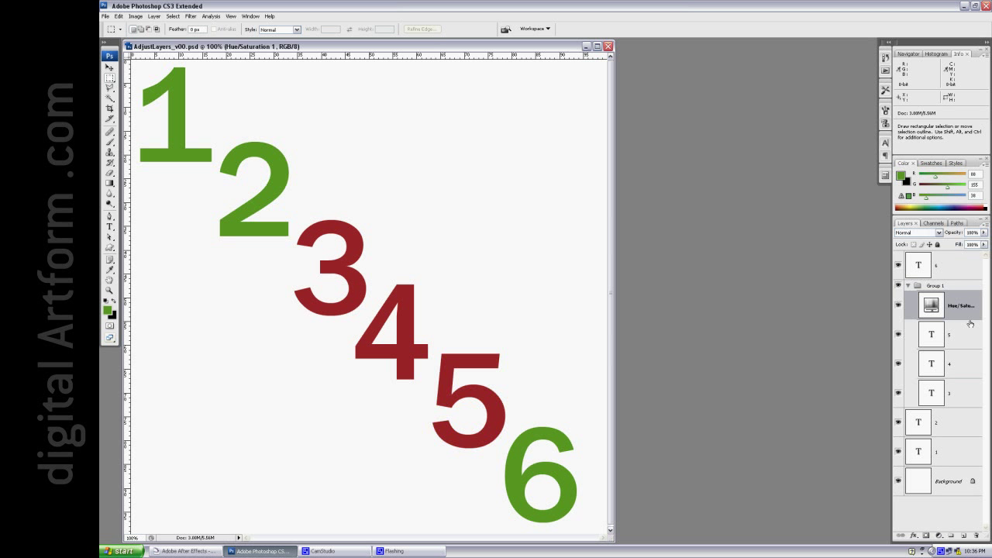